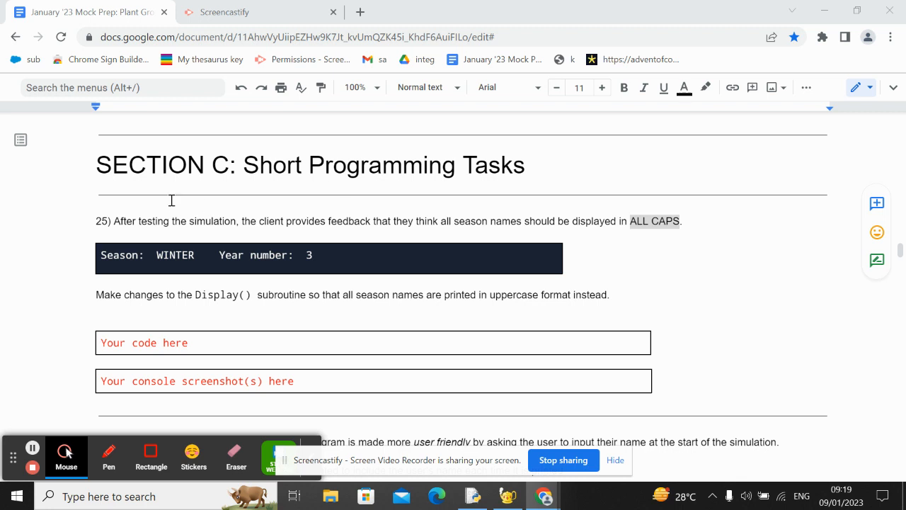
# Highlight the whole client feedback sentence in the assignment document, then clear the highlight
pyautogui.moveTo(114, 221); pyautogui.dragTo(199, 221)
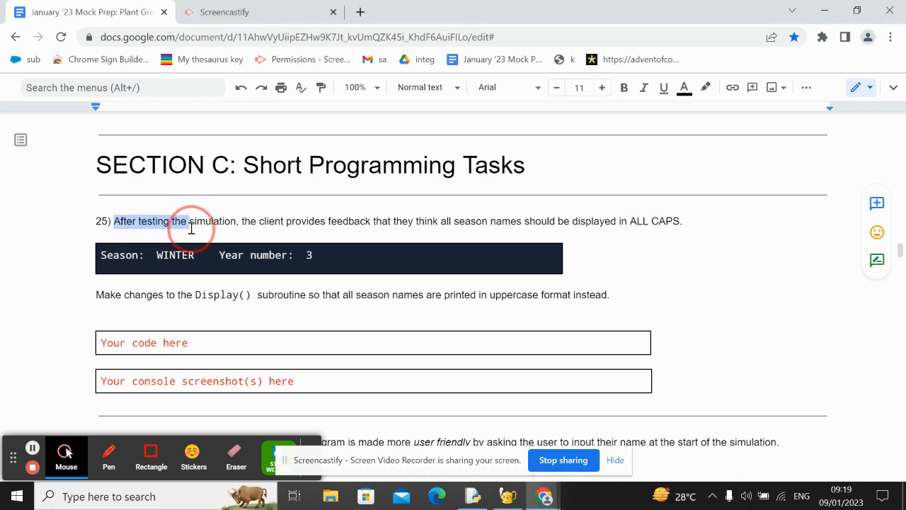
pyautogui.moveTo(191, 221); pyautogui.dragTo(394, 221)
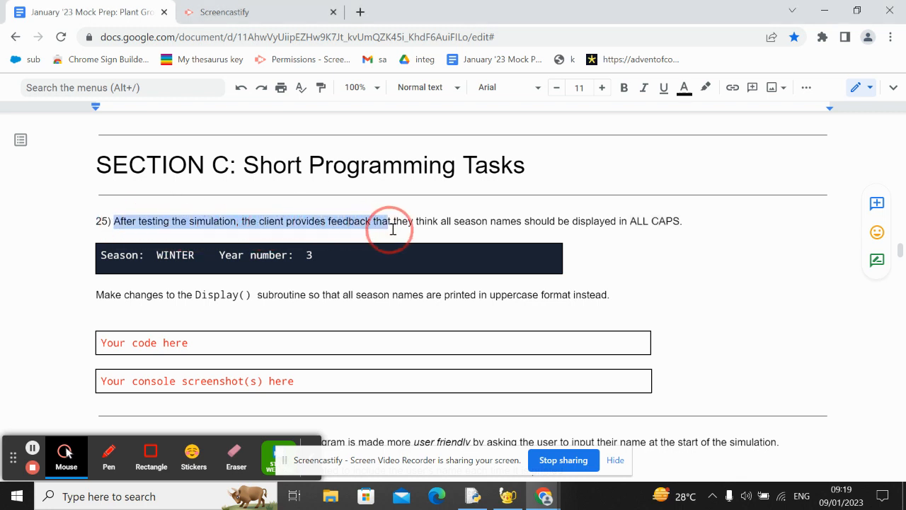
pyautogui.moveTo(394, 221); pyautogui.dragTo(648, 221)
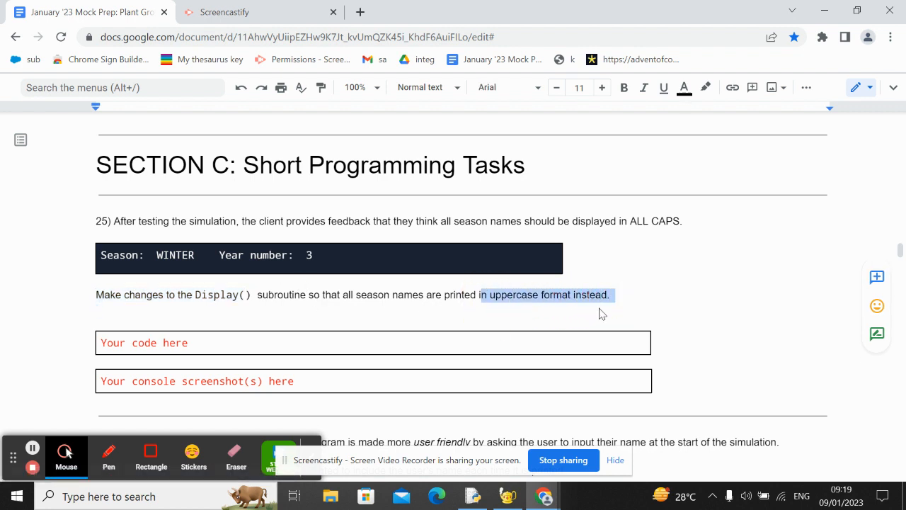
pyautogui.click(514, 294)
pyautogui.write('"aoeigja')
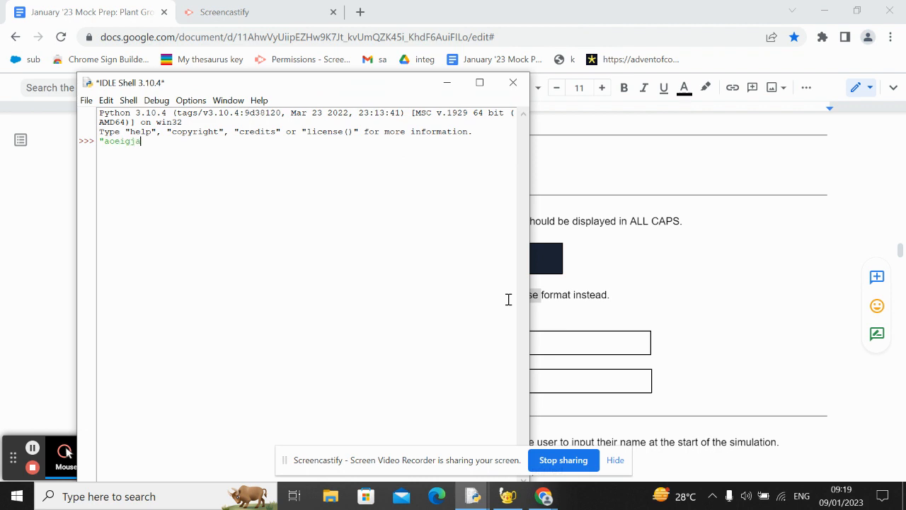
# Test .upper() in IDLE Shell turning 'aoeigja' into 'AOEIGJA', then return to the assignment document
pyautogui.write('.upper(')
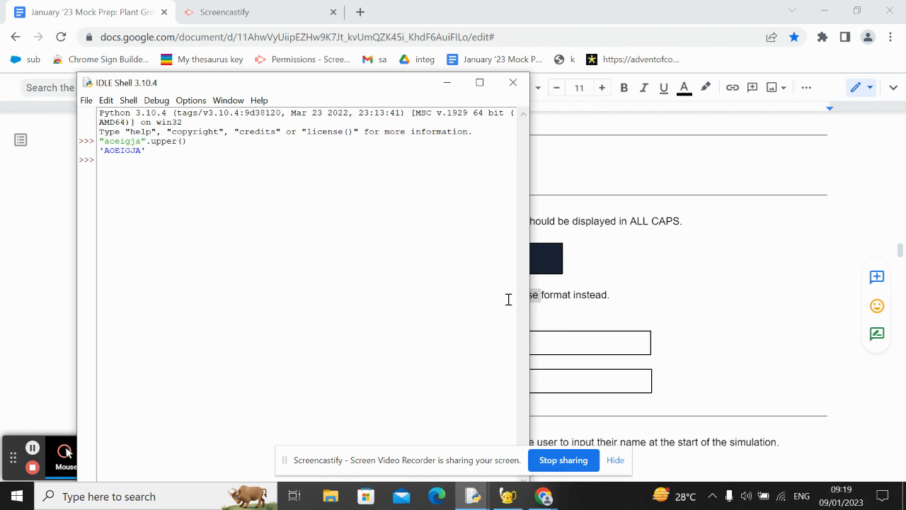
pyautogui.doubleClick(122, 150)
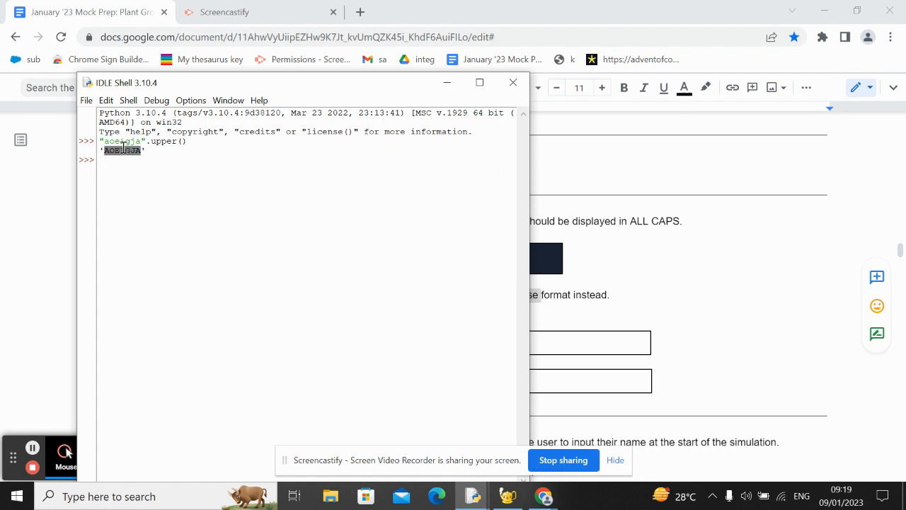
pyautogui.click(513, 82)
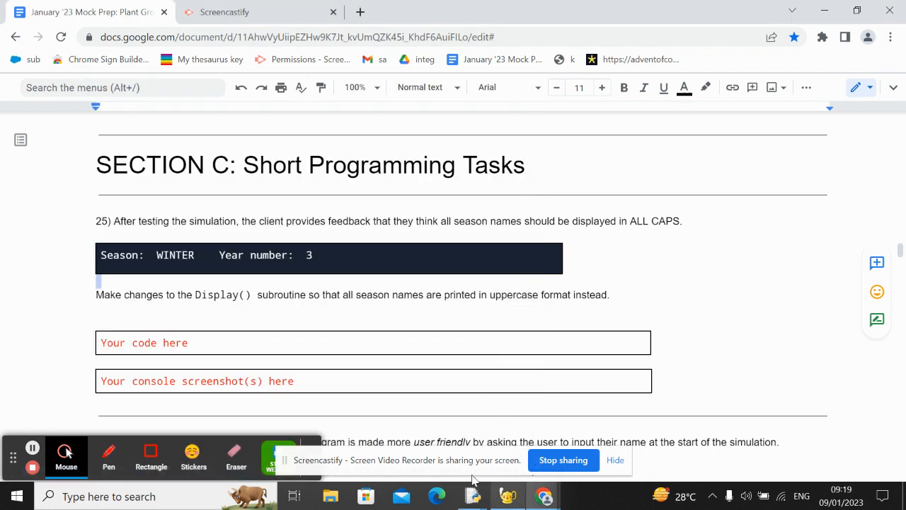
# Append .upper() to Season in the Display subroutine's print statement
pyautogui.doubleClick(216, 294)
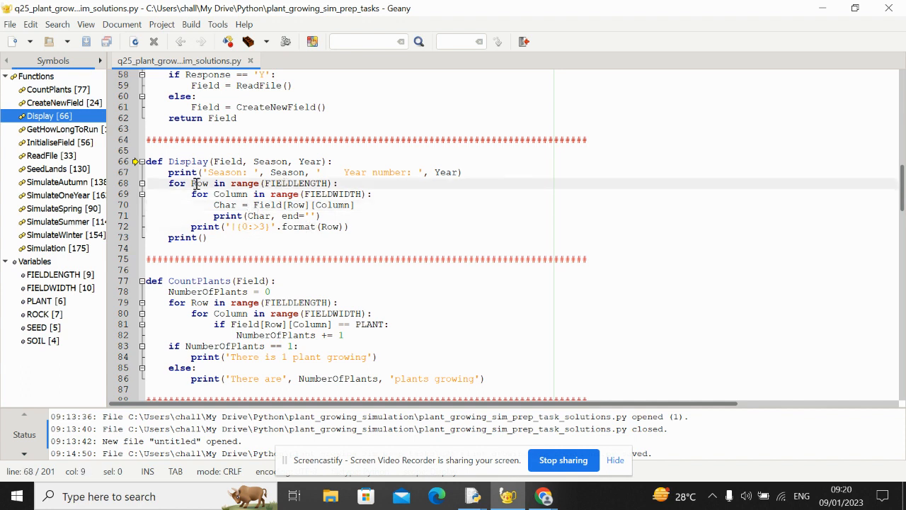
pyautogui.write(',')
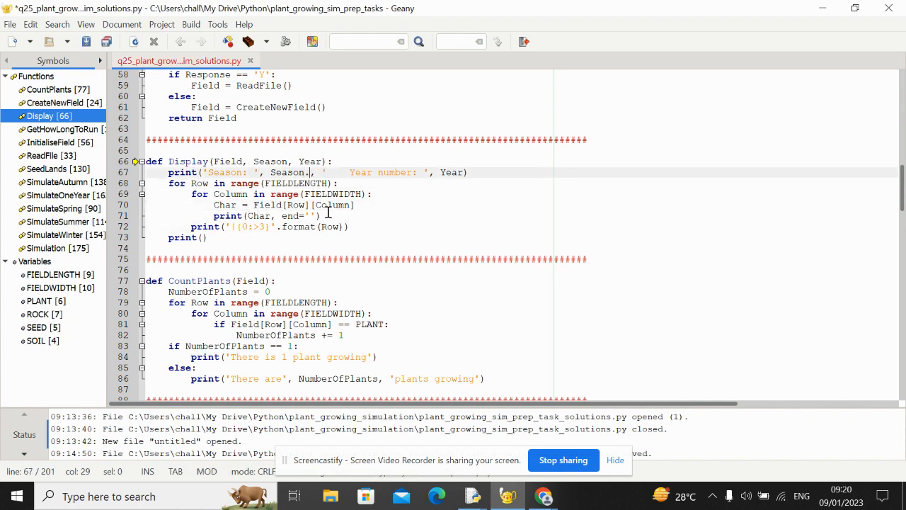
pyautogui.write('.upper()')
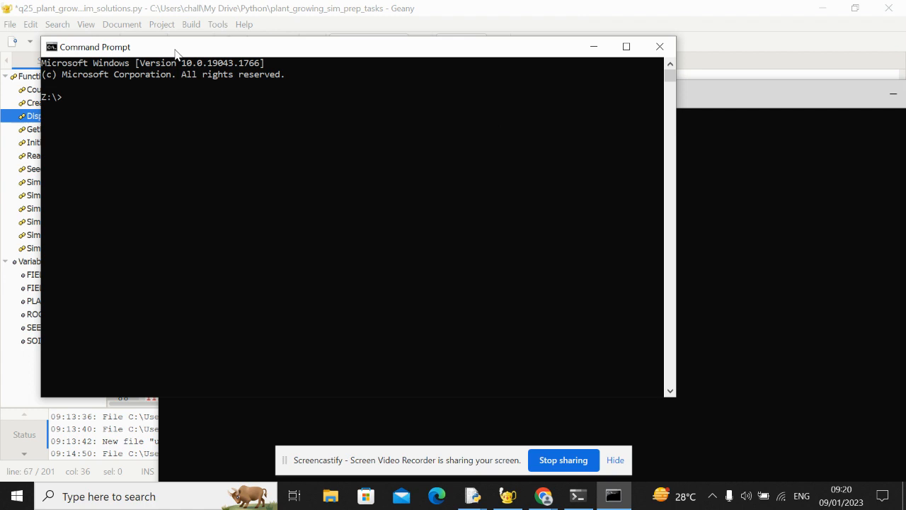
pyautogui.moveTo(728, 45)
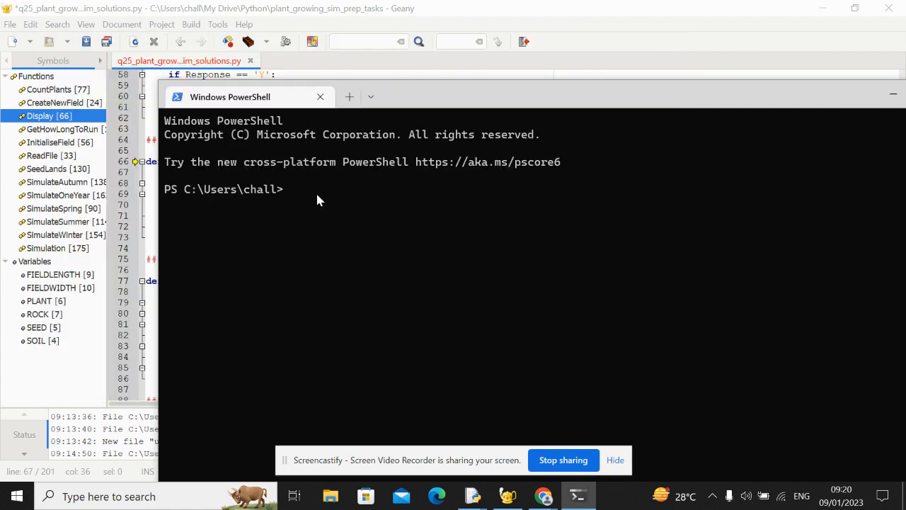
pyautogui.moveTo(334, 204)
pyautogui.write('cd')
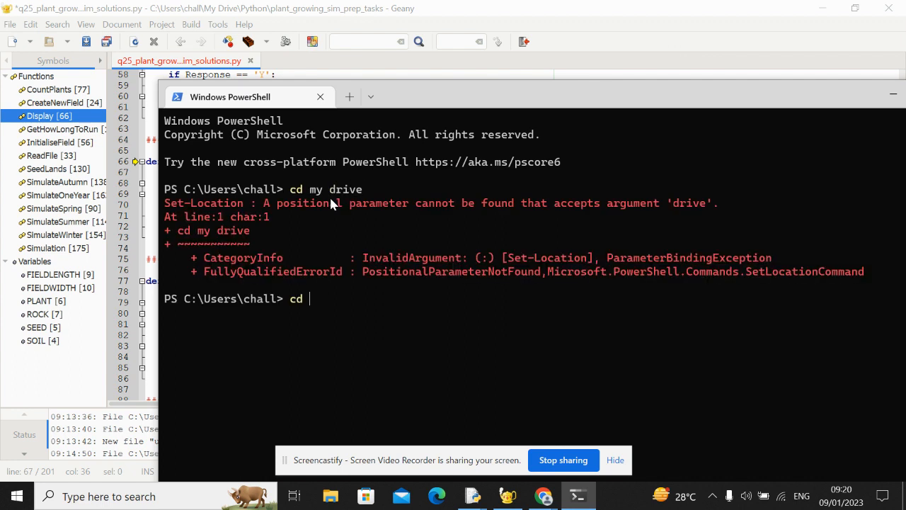
# Change into the "my drive" folder in PowerShell on the way to plant_growing_sim_prep_tasks
pyautogui.write('"my drive')
pyautogui.write('cd .\\plant_growing_sim_prep_tasks\\')
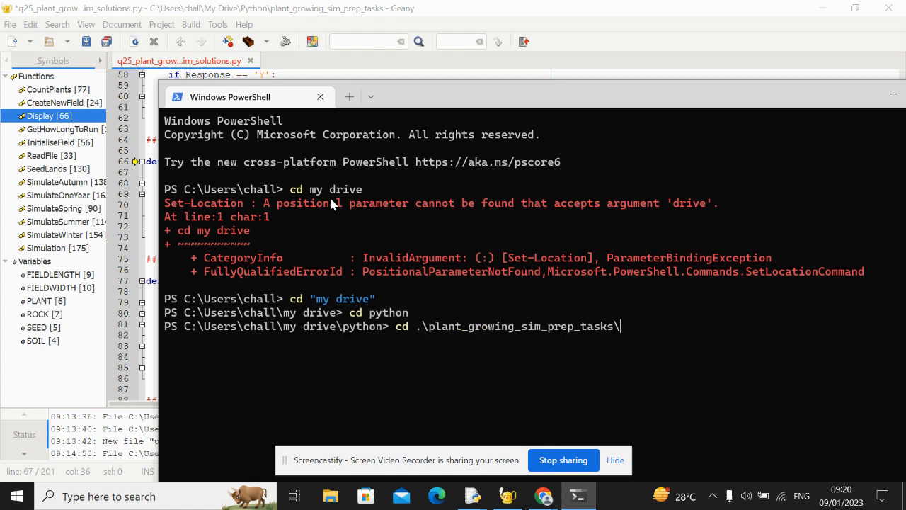
pyautogui.moveTo(575, 318)
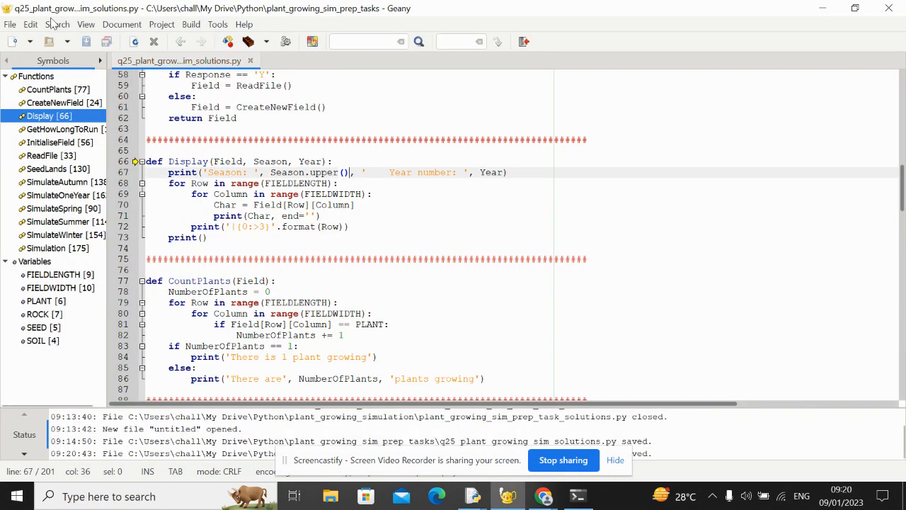
# Run .\q25_plant_growing_sim_solutions.py with -1 stepping mode and step through seasons showing WINTER and AUTUMN
pyautogui.click(578, 495)
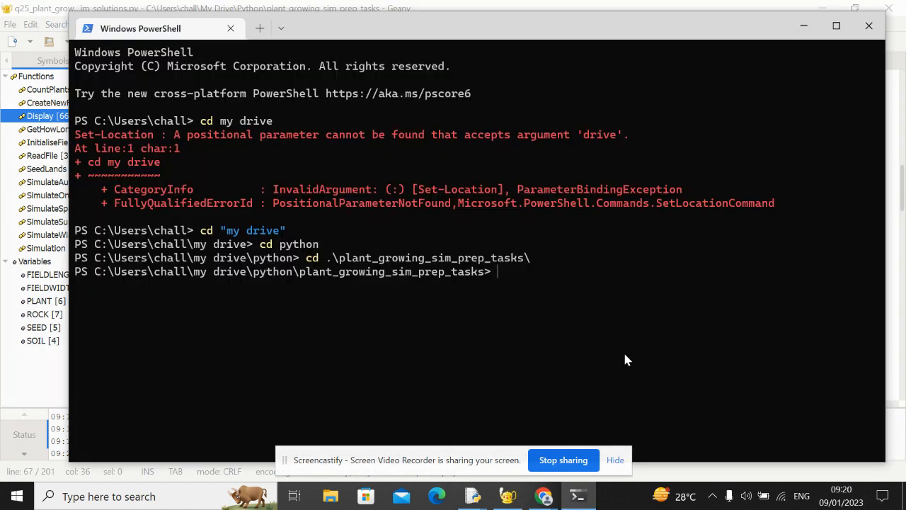
pyautogui.write('.\\q25_plant_growing_sim_solutions.py')
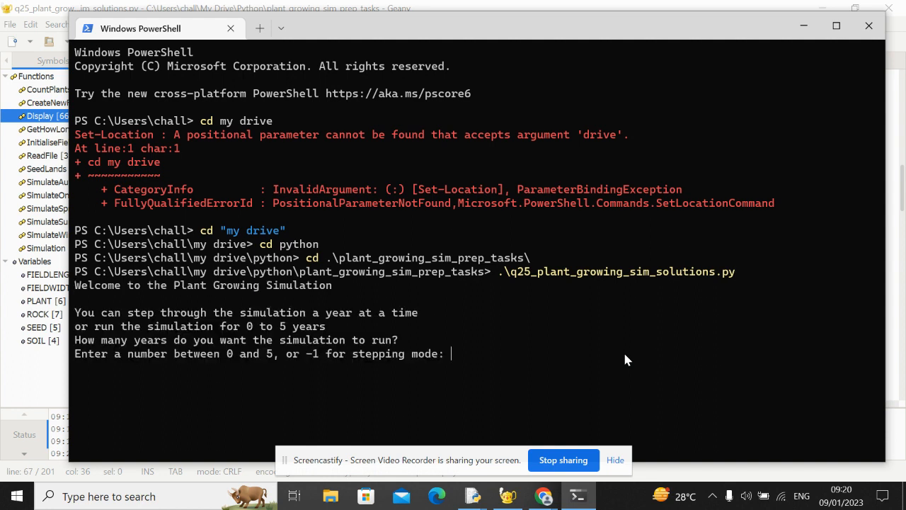
pyautogui.write('-1')
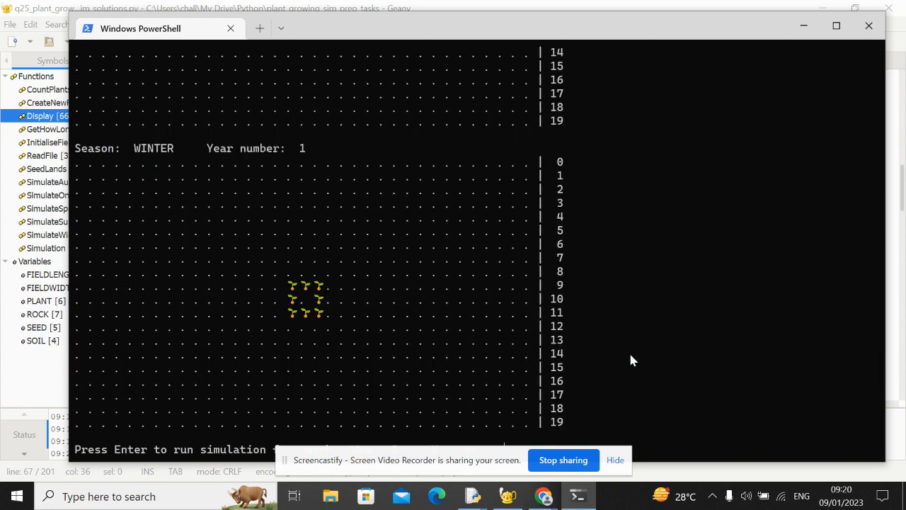
pyautogui.press('enter')
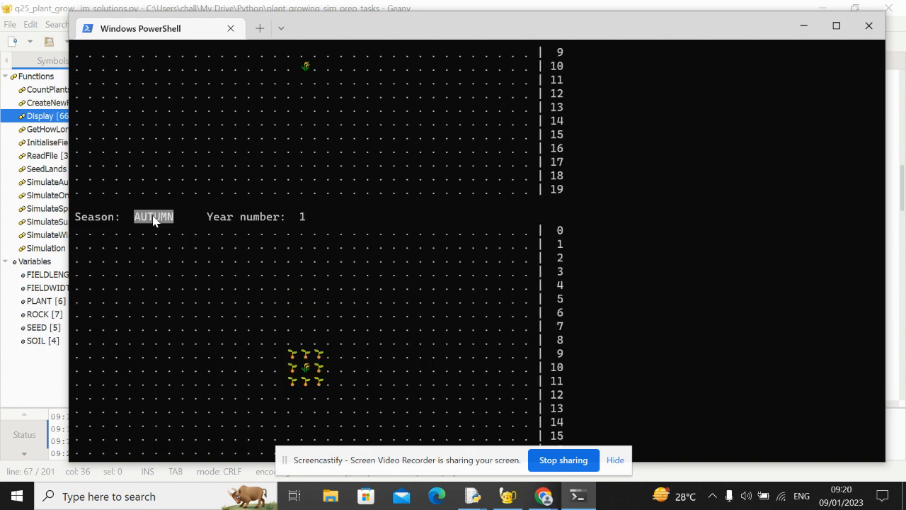